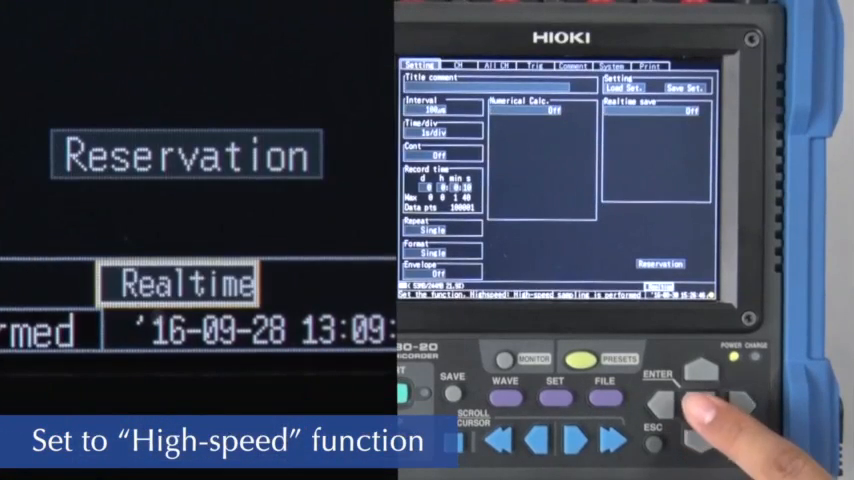
Select the High-speed function and a 20 ms/div timebase
{"action": "left_click", "coordinate": [679, 384]}
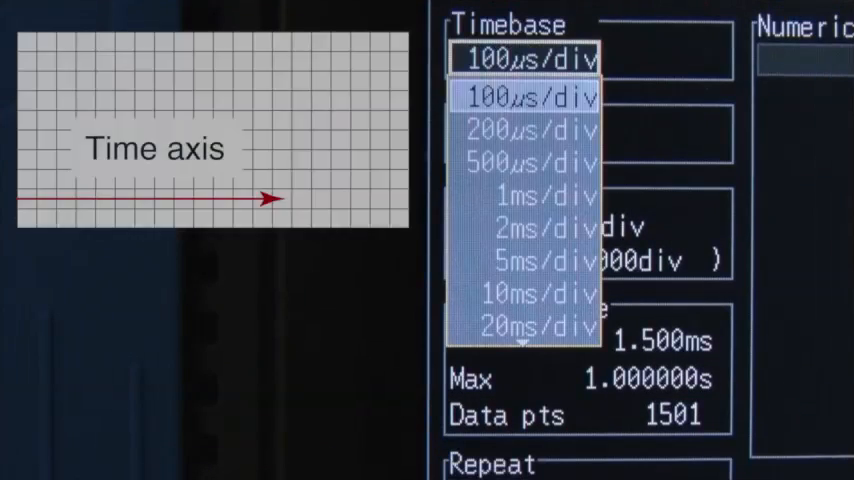
{"action": "left_click", "coordinate": [522, 228]}
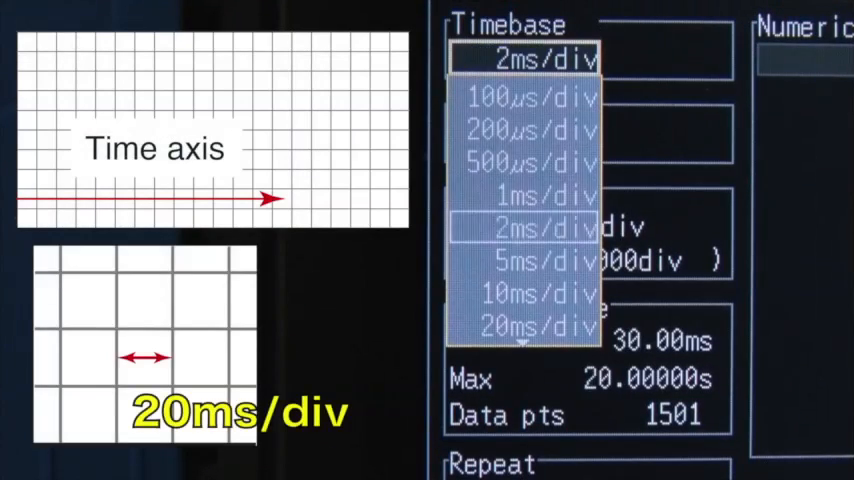
{"action": "left_click", "coordinate": [534, 327]}
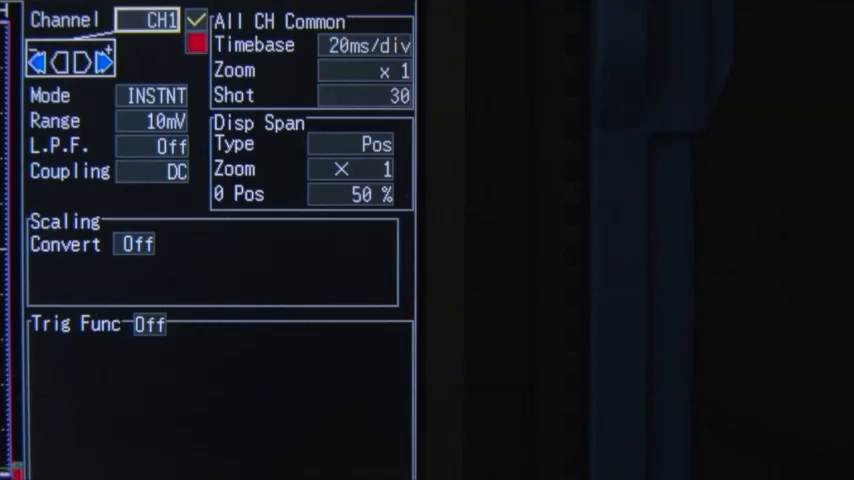
On the CH screen, set channel 1 Range to 100 V and Trig Func to On
{"action": "left_click", "coordinate": [155, 120]}
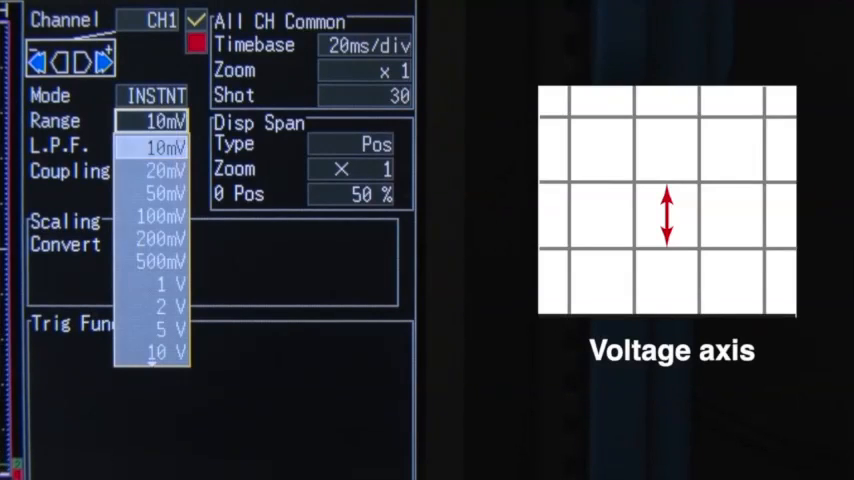
{"action": "left_click", "coordinate": [169, 285]}
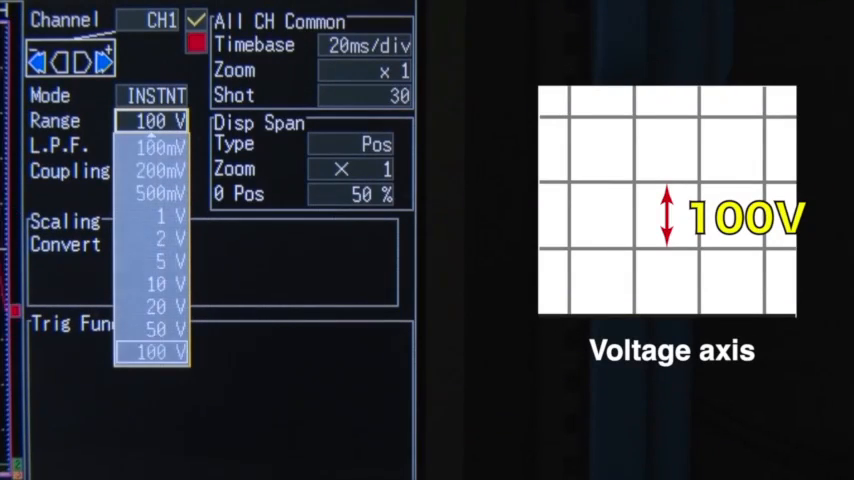
{"action": "left_click", "coordinate": [152, 351]}
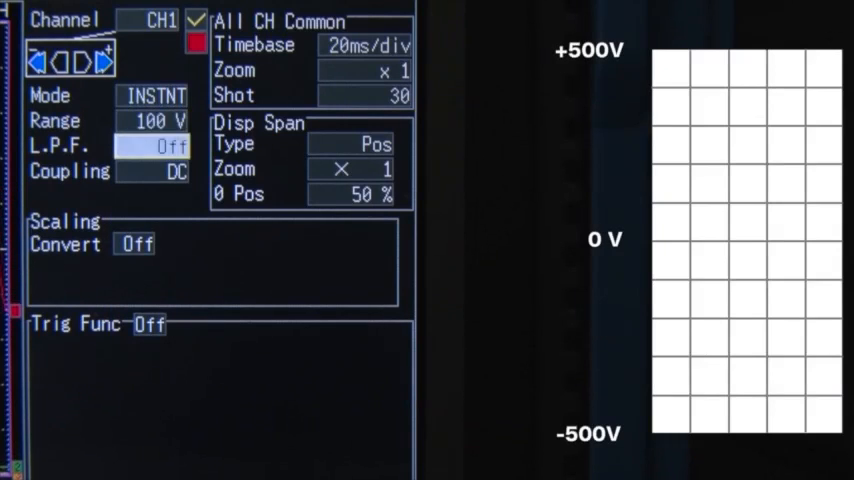
{"action": "left_click", "coordinate": [150, 324]}
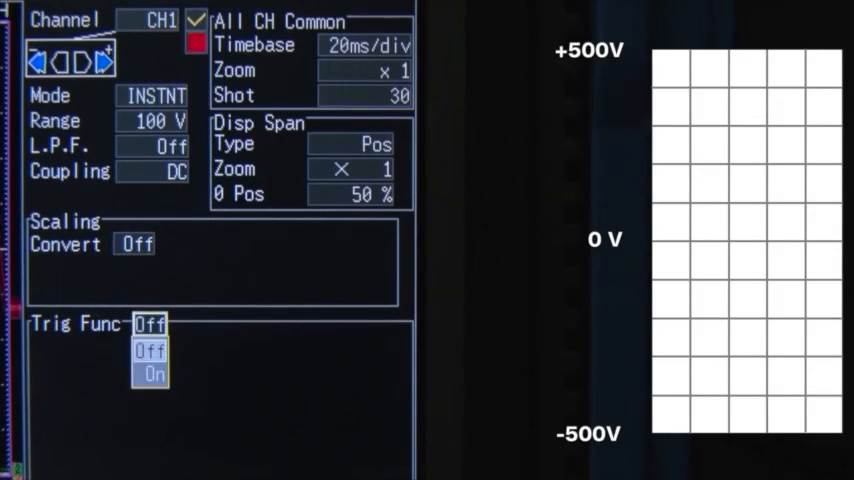
{"action": "left_click", "coordinate": [154, 375]}
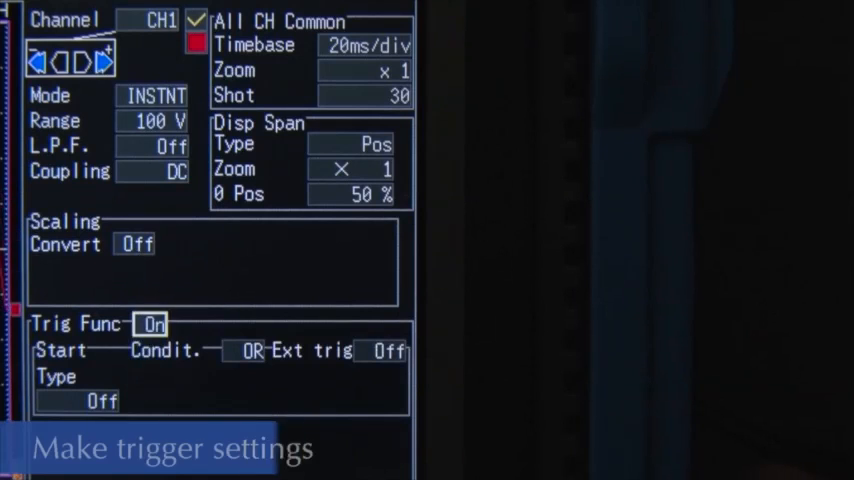
Begin adjusting the Start trigger conditions in the Trig Func section
{"action": "left_click", "coordinate": [103, 401]}
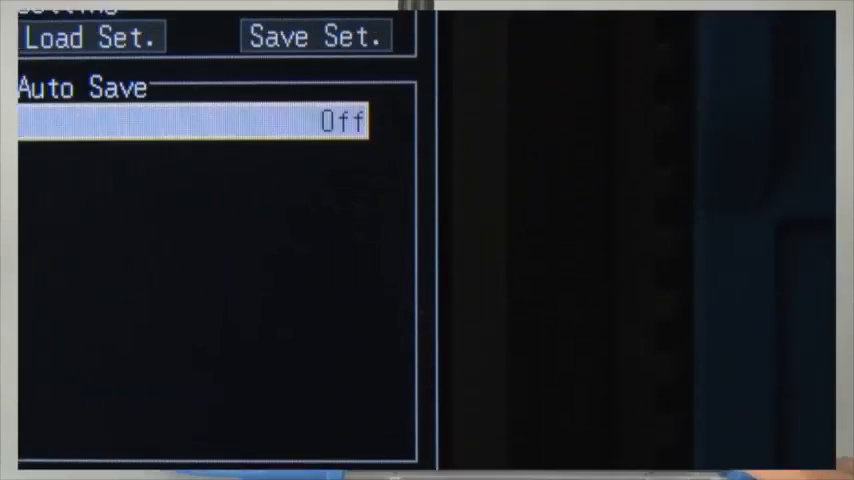
Set Auto Save to On, then select AUTO0003.MEM in Wv's open-file dialog
{"action": "left_click", "coordinate": [190, 120]}
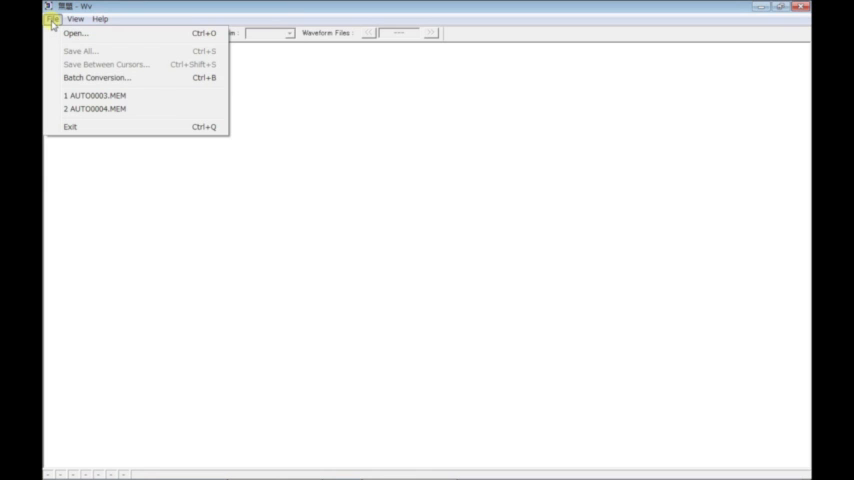
{"action": "left_click", "coordinate": [75, 33]}
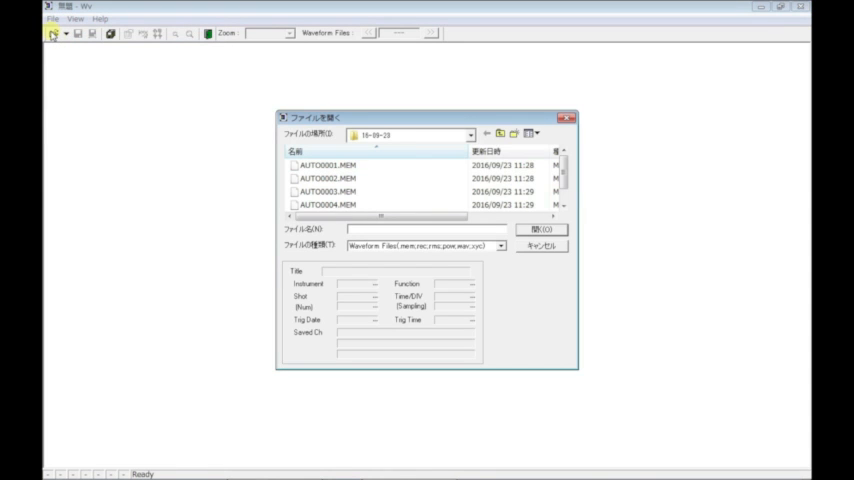
{"action": "left_click", "coordinate": [327, 191]}
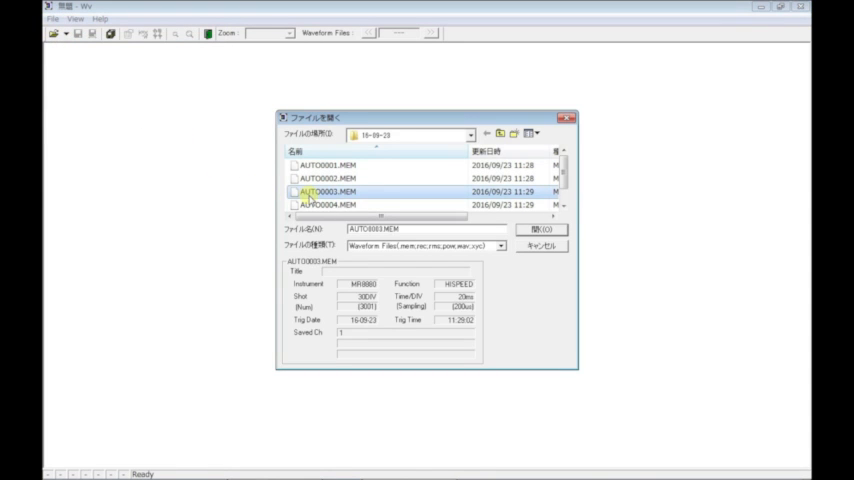